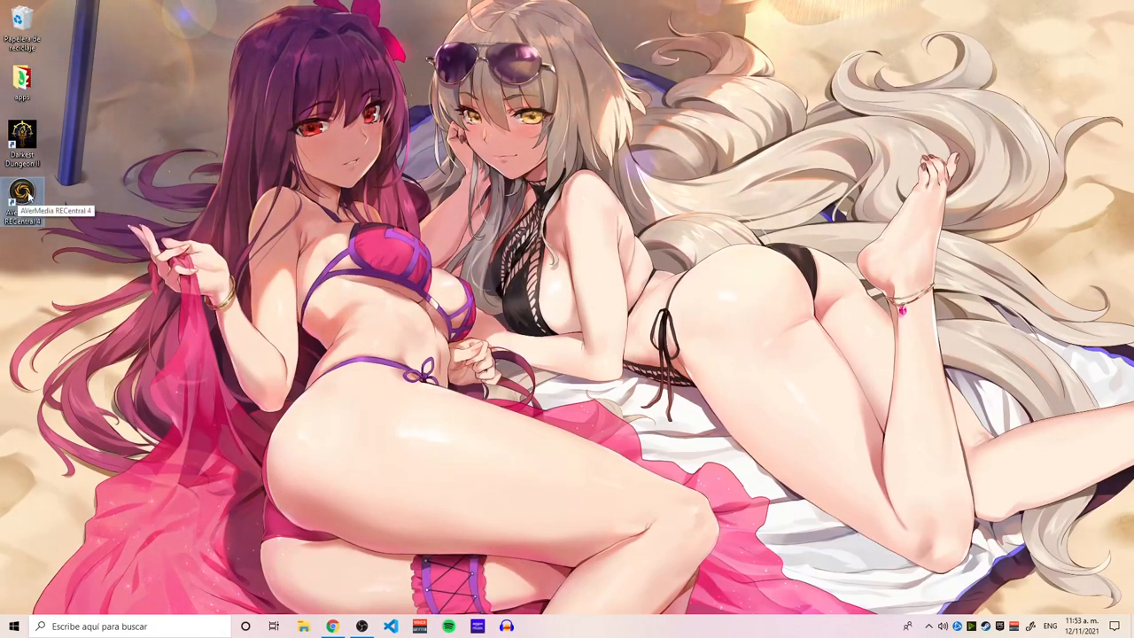
Step: Launch AVerMedia RECentral 4 from its desktop shortcut
double_click(22, 193)
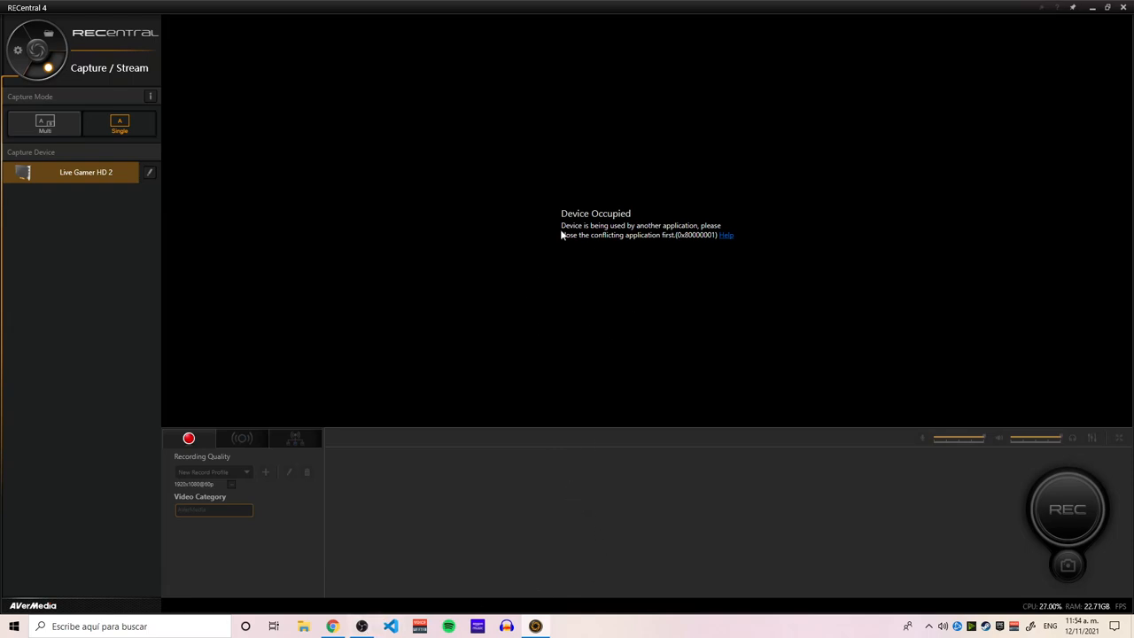
mouse_move(656, 192)
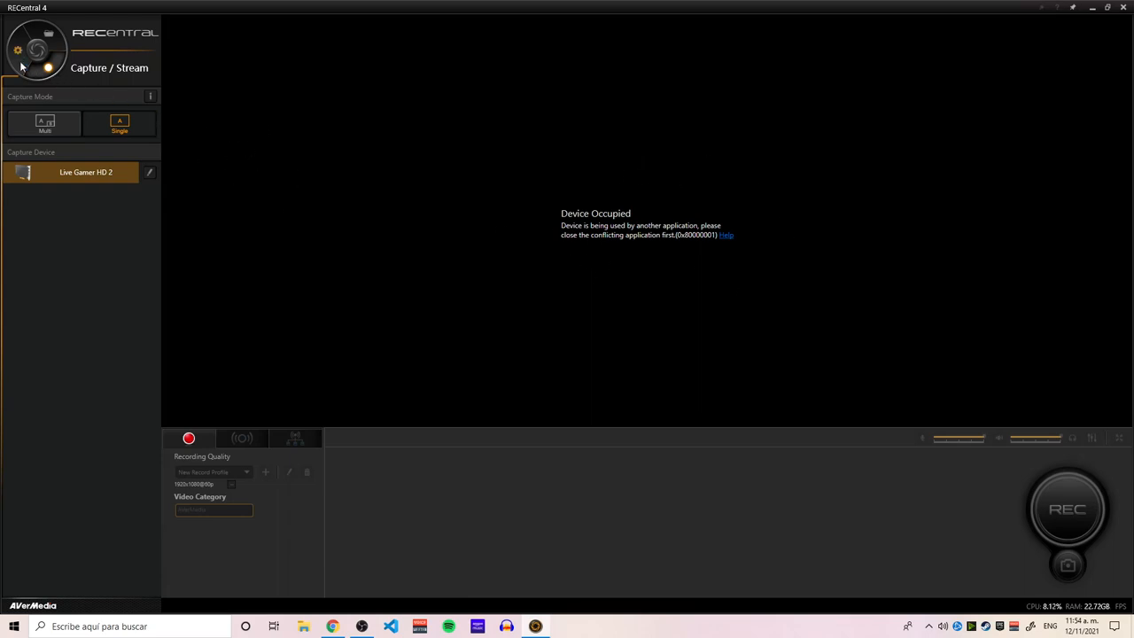
mouse_move(17, 52)
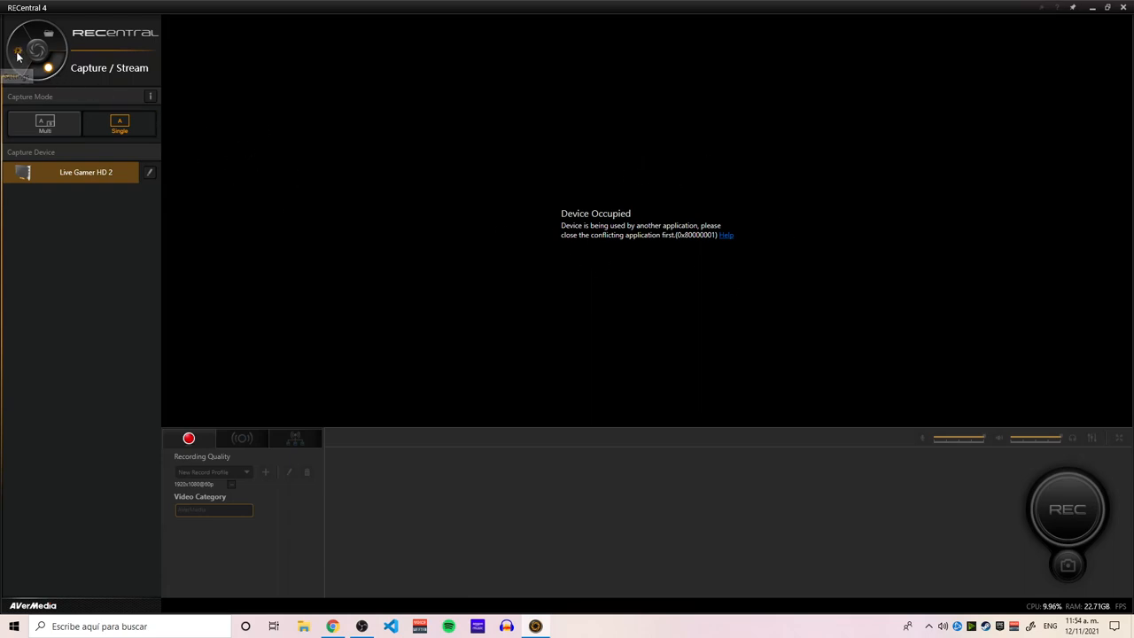
Step: Switch HDCP Detection to Off for Live Gamer HD 2, then minimize the window
left_click(16, 53)
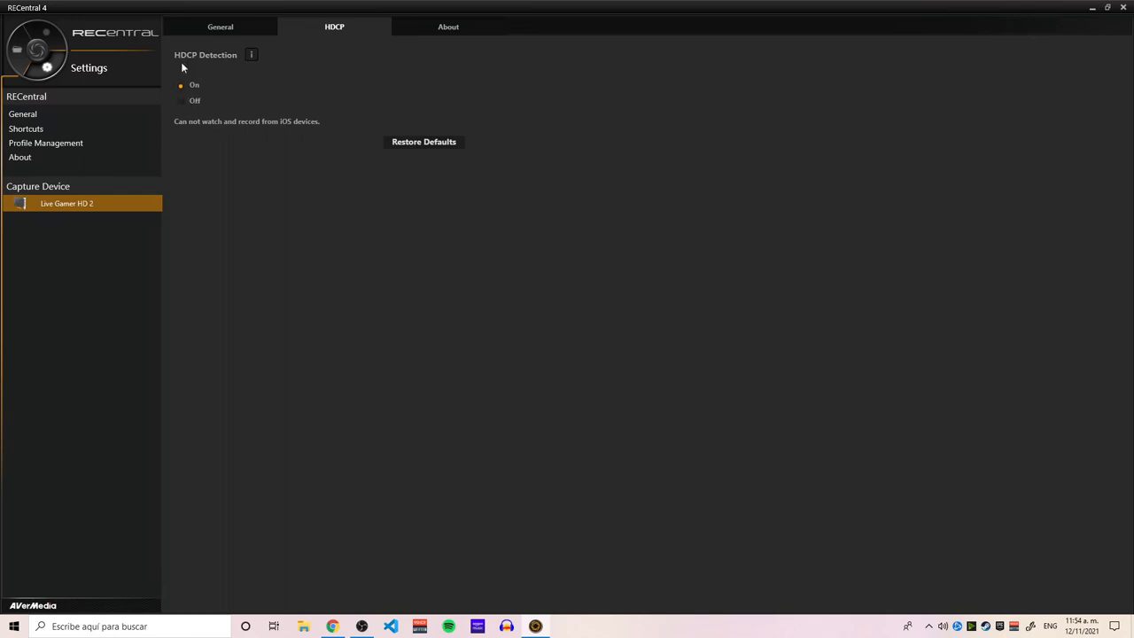
left_click(252, 55)
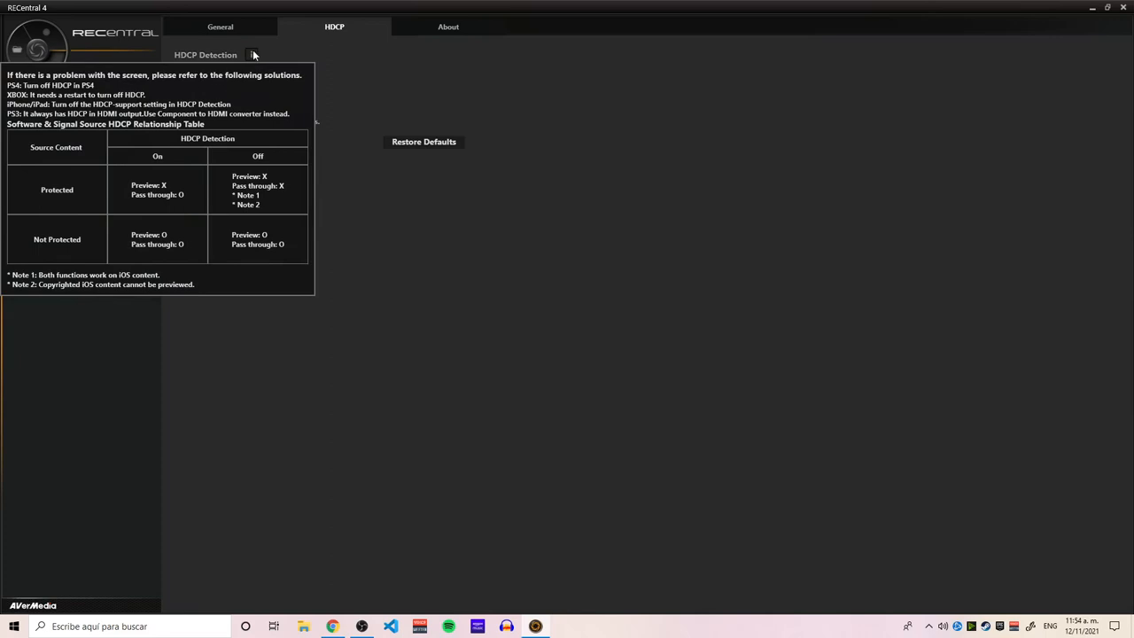
mouse_move(255, 55)
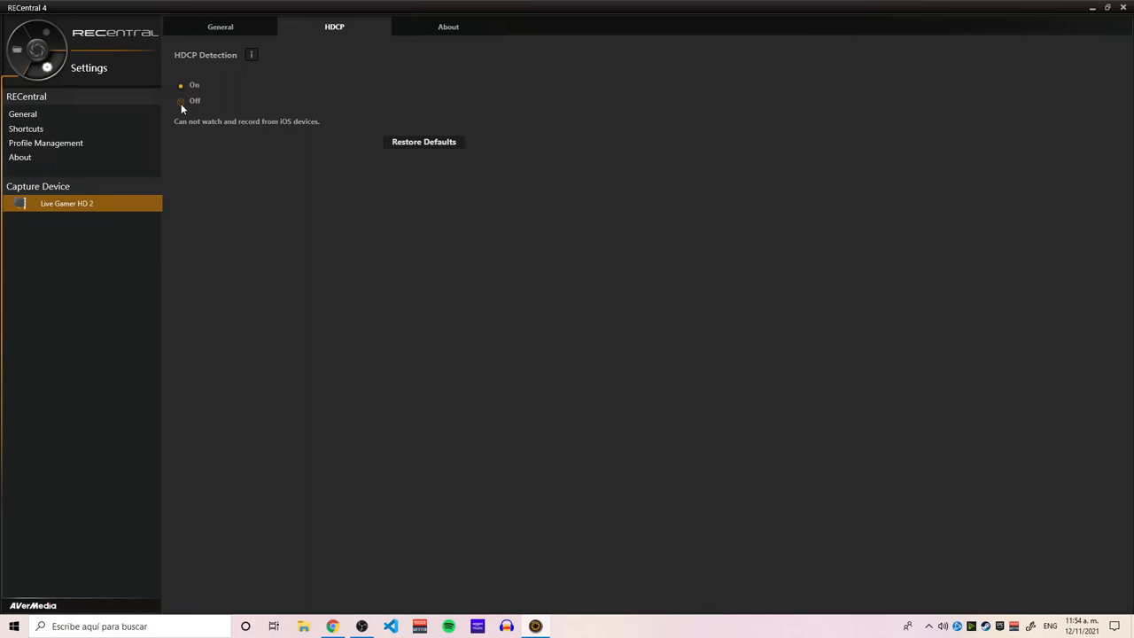
left_click(181, 110)
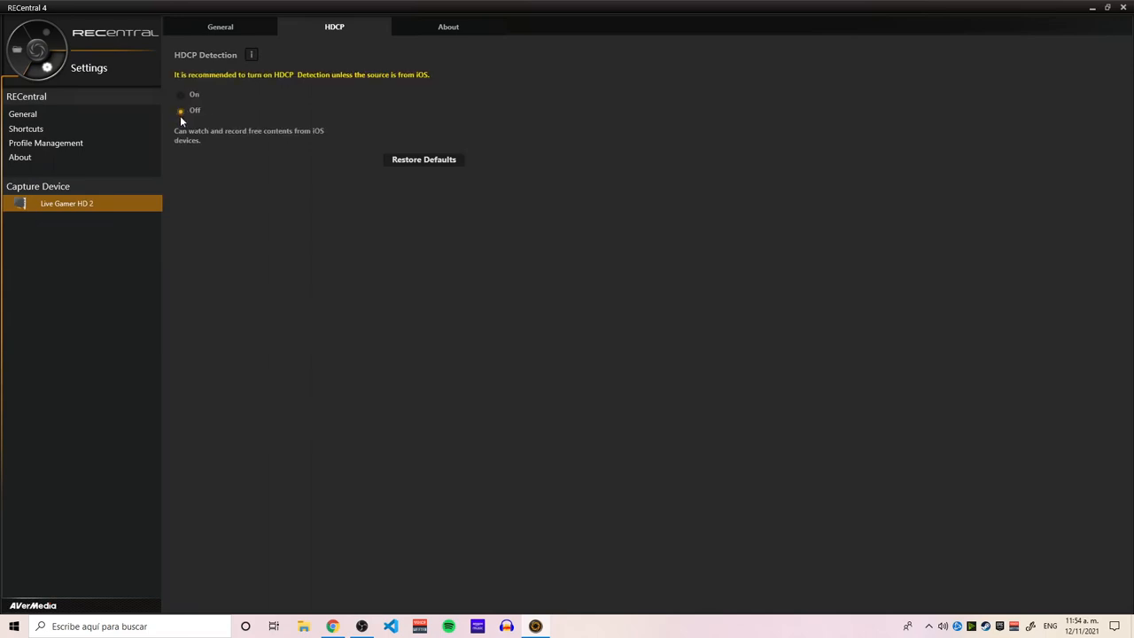
left_click(180, 109)
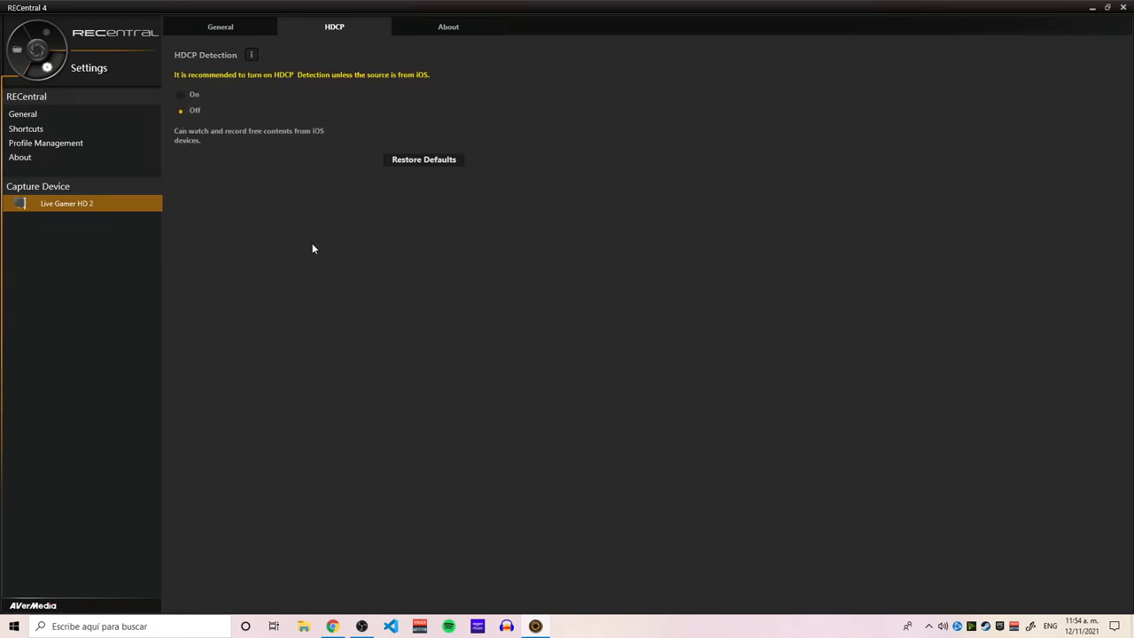
left_click(1092, 7)
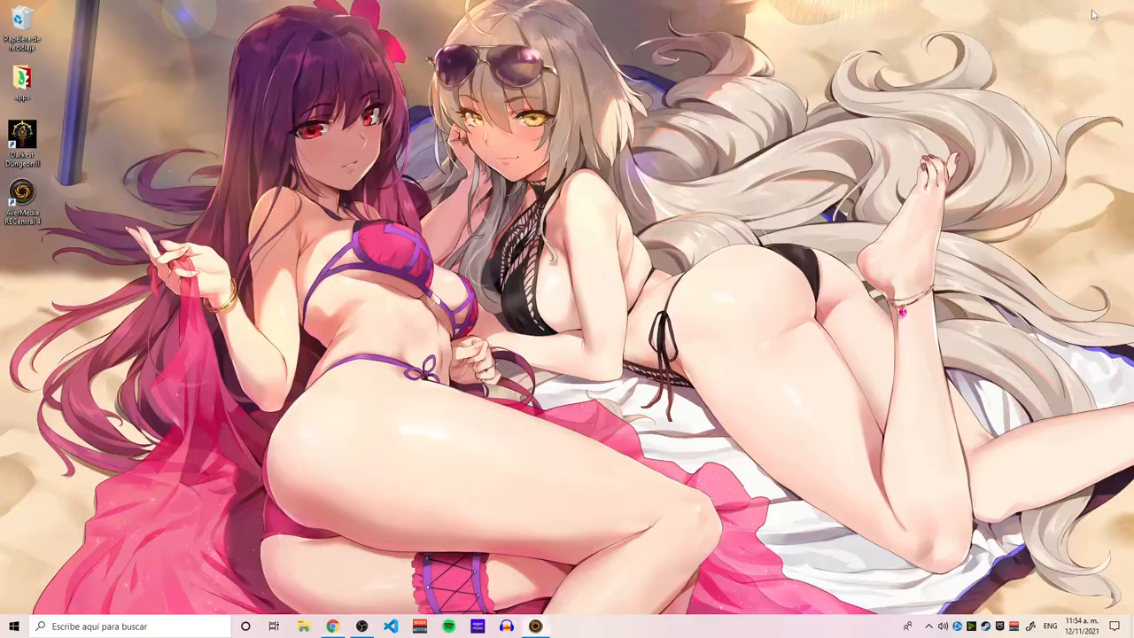
Step: Restore the RECentral 4 window from the taskbar to show the HDCP settings
left_click(361, 627)
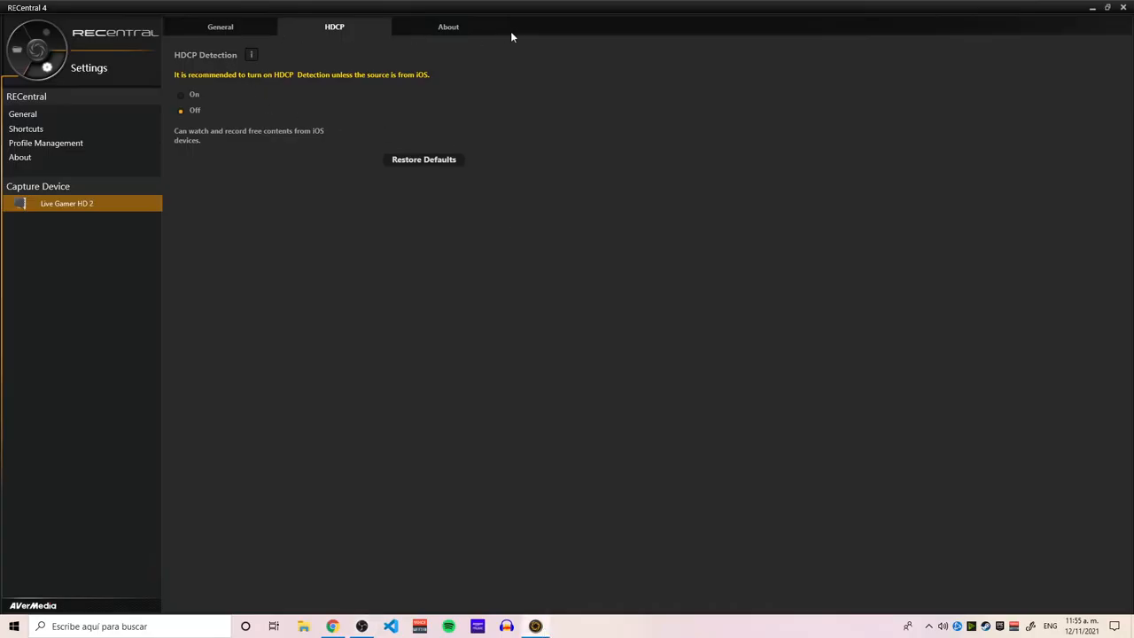
mouse_move(208, 109)
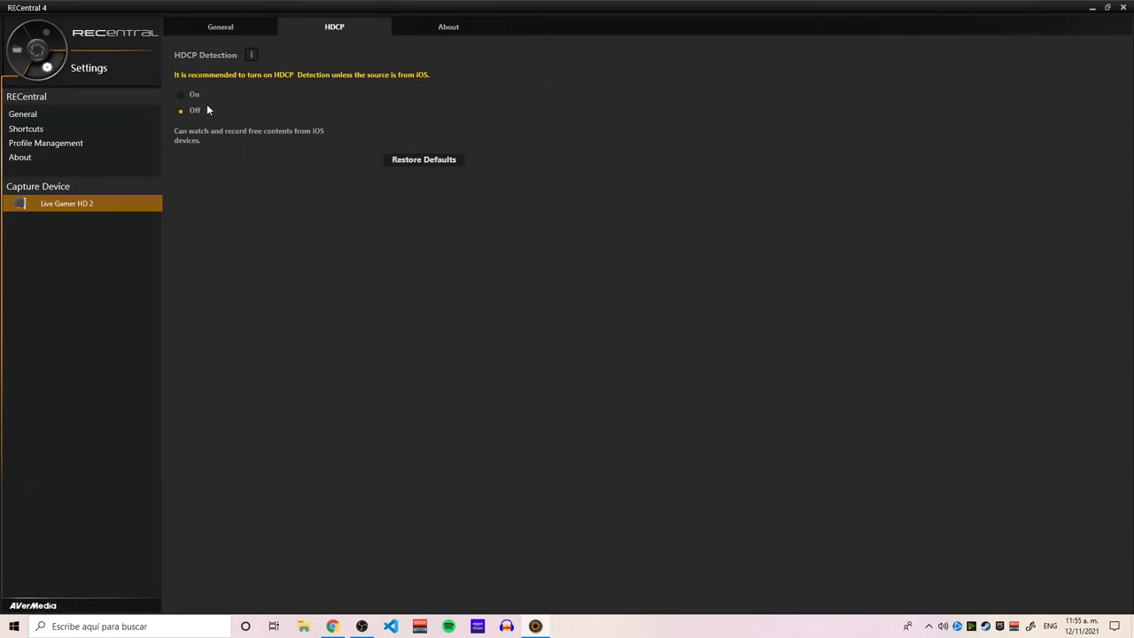
mouse_move(197, 186)
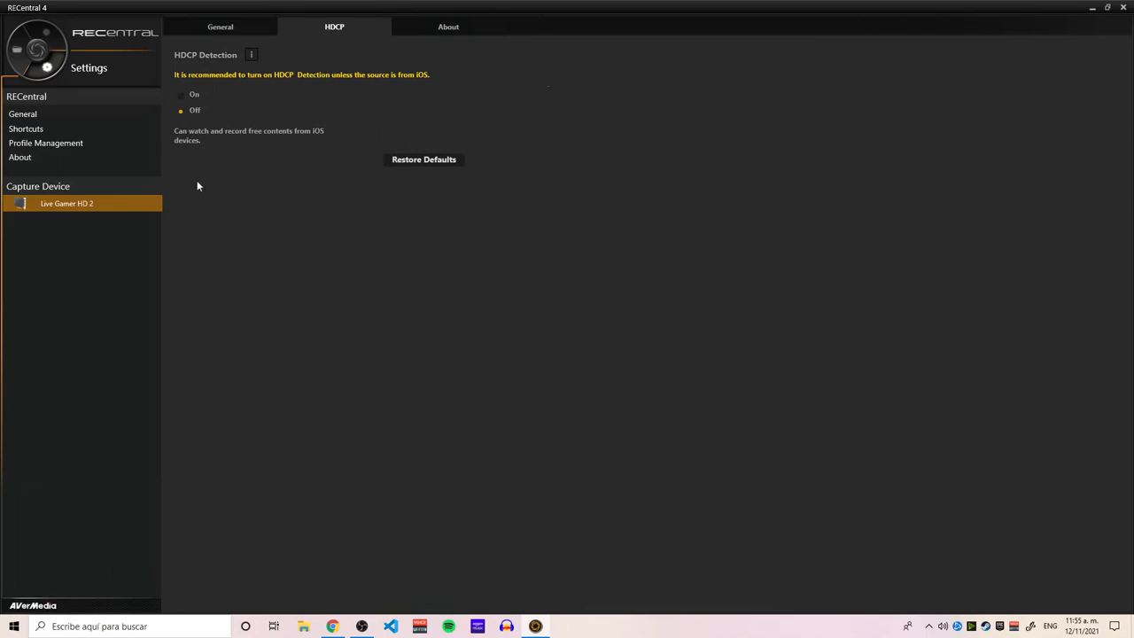
mouse_move(1051, 204)
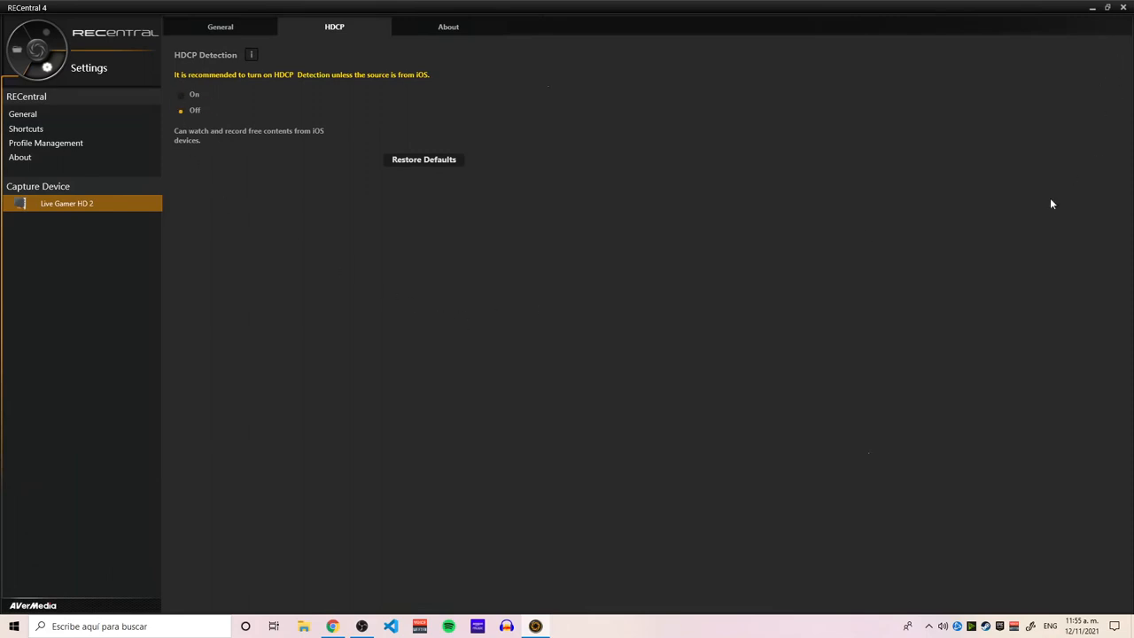